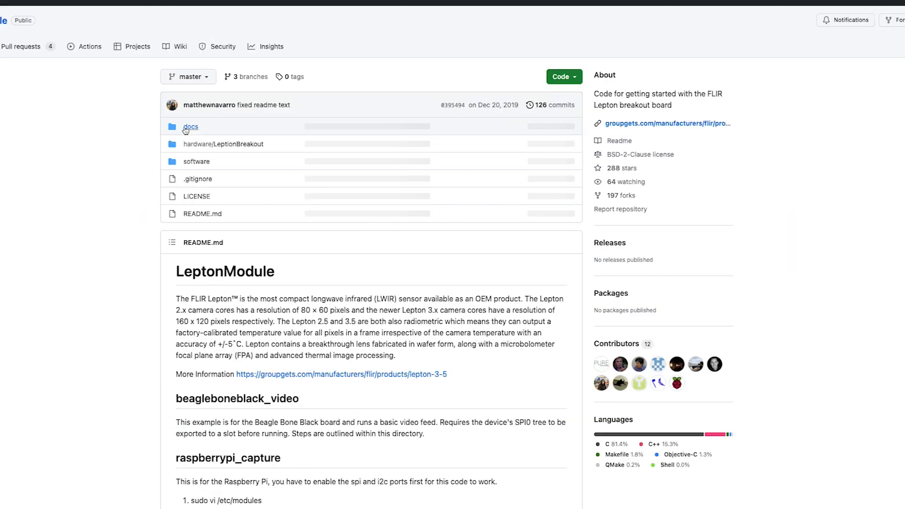
- Confirm the Raspberry Pi interface settings with SPI and I2C enabled and return to the terminal
scroll("down", 3)
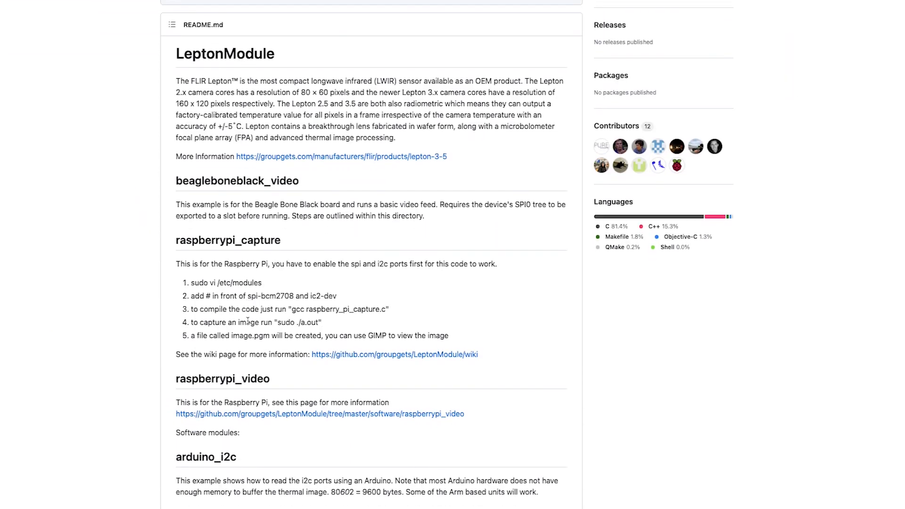
scroll("down", 3)
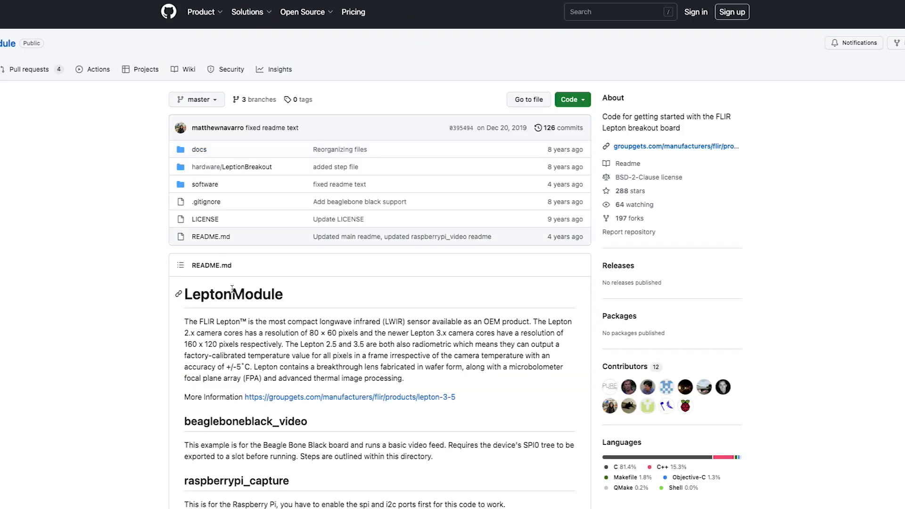
scroll("down", 3)
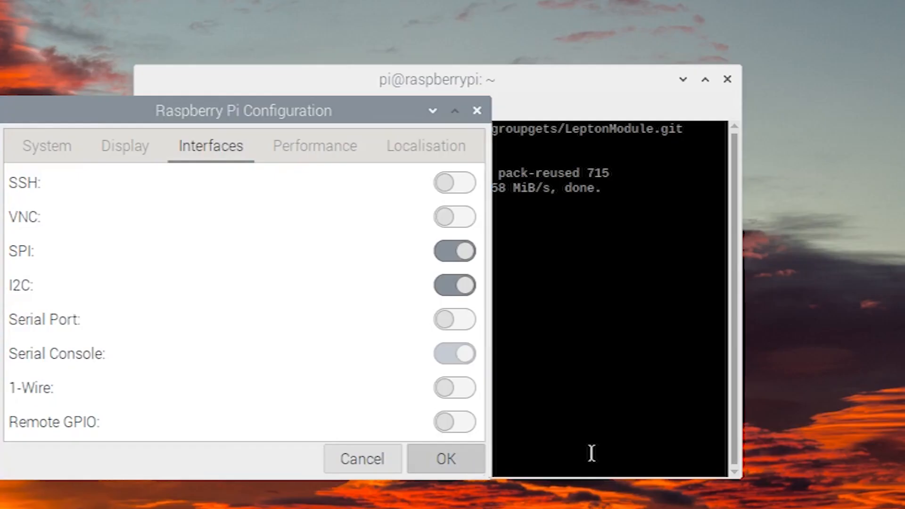
left_click(444, 459)
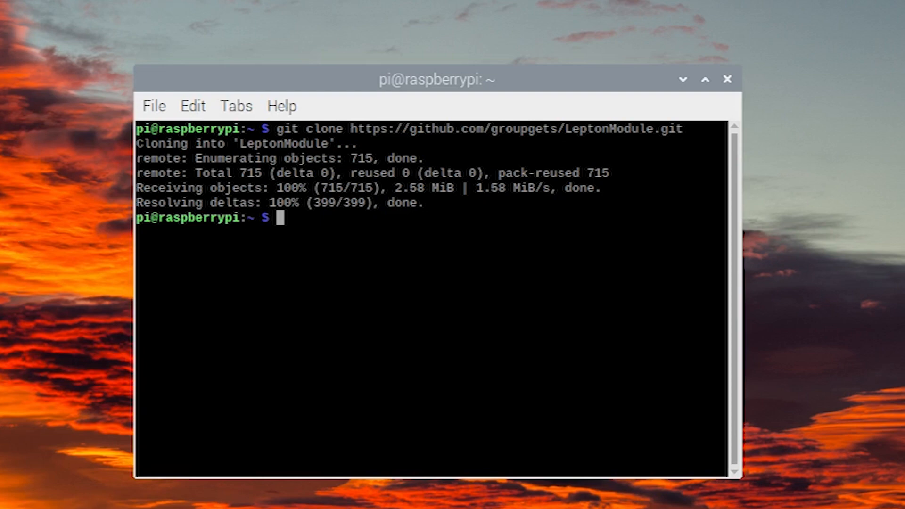
- Enter 'sudo apt-get install qt4-dev-tools' to install the Qt4 development tools
type("sudo apt")
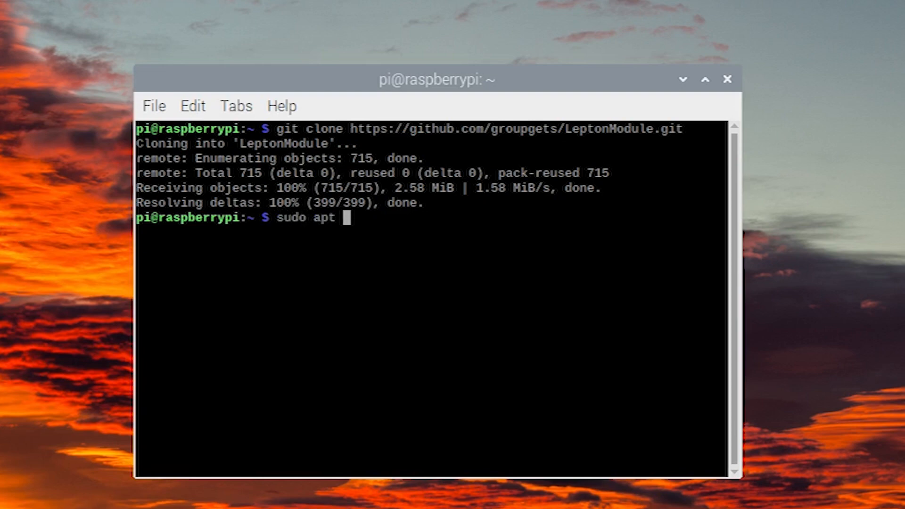
key("BackSpace")
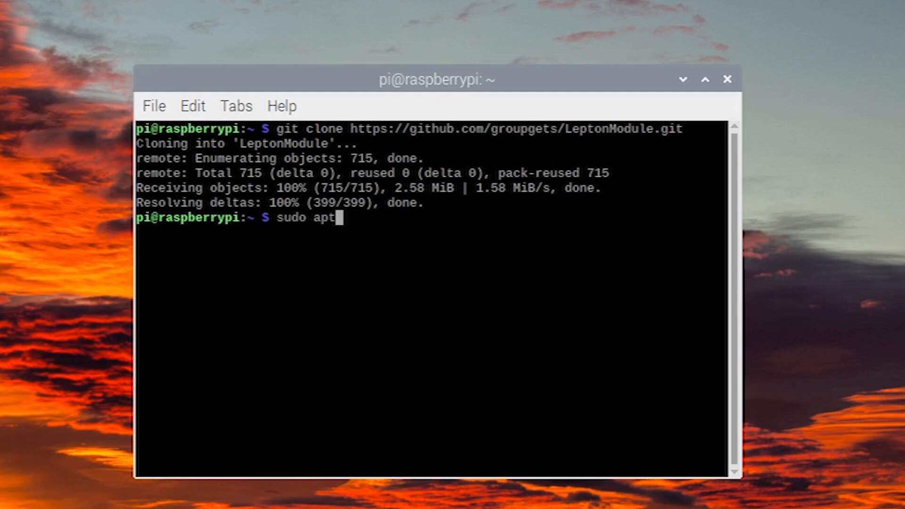
type("-get install")
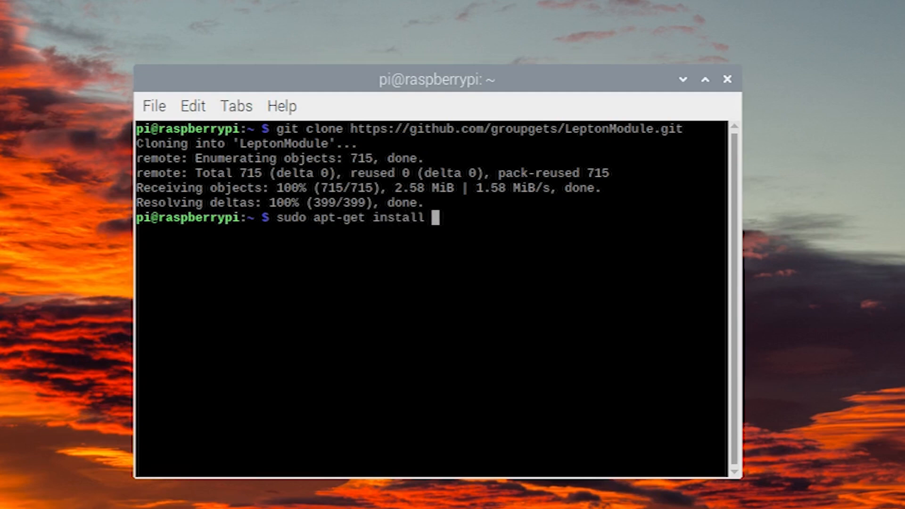
type("qt4-")
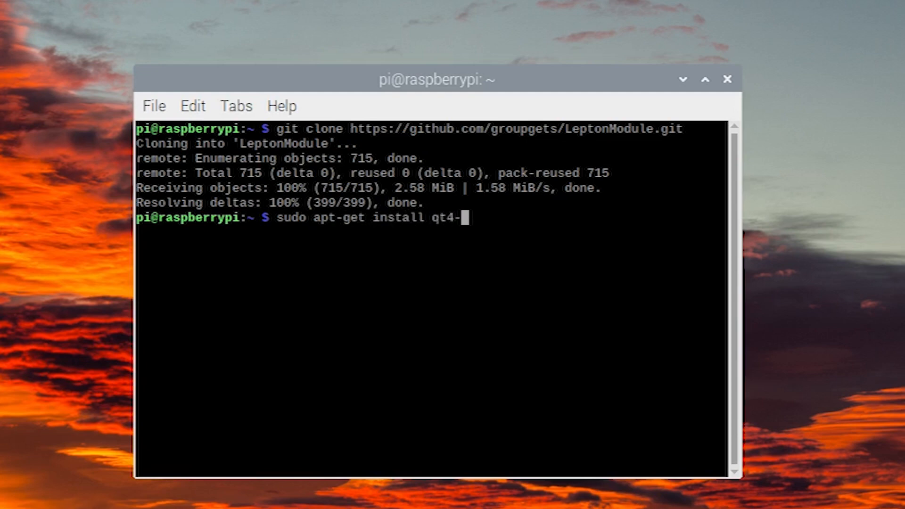
type("dev-too")
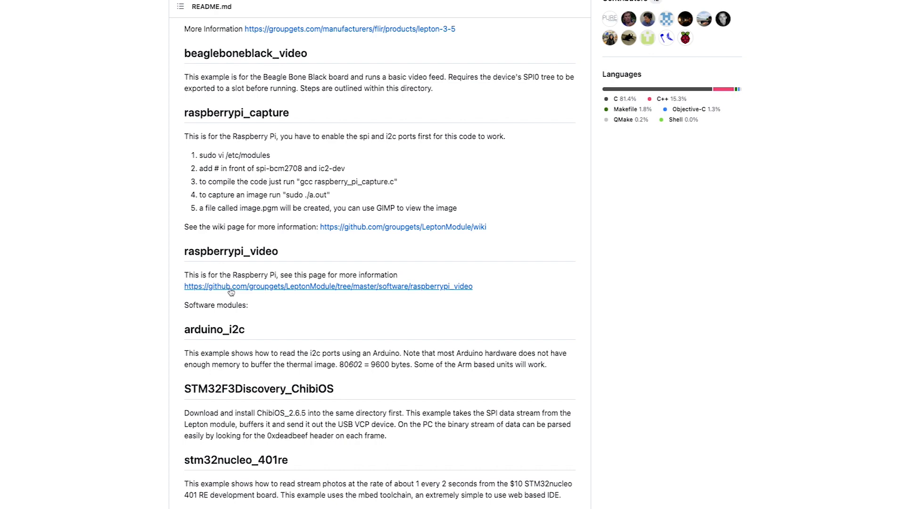
- Follow the README link to the software/raspberrypi_video folder on GitHub
left_click(328, 286)
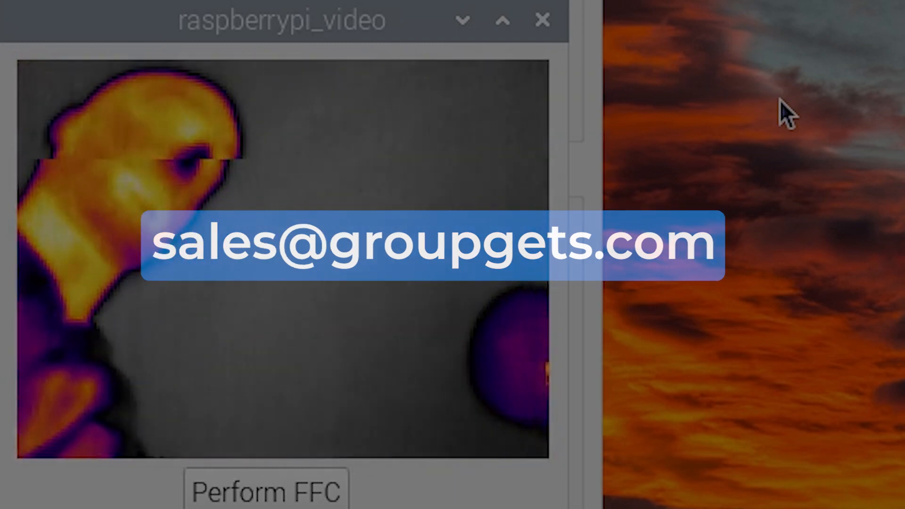
- Run raspberrypi_video and view the live thermal video of a person
left_click(266, 491)
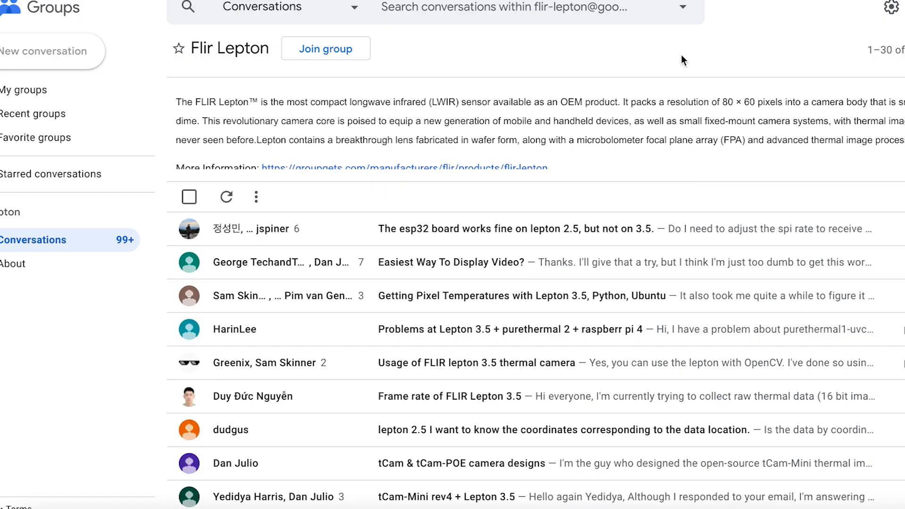
- Browse the Flir Lepton Google Group's conversation list on Lepton 3.5 usage and video display
scroll("down", 3)
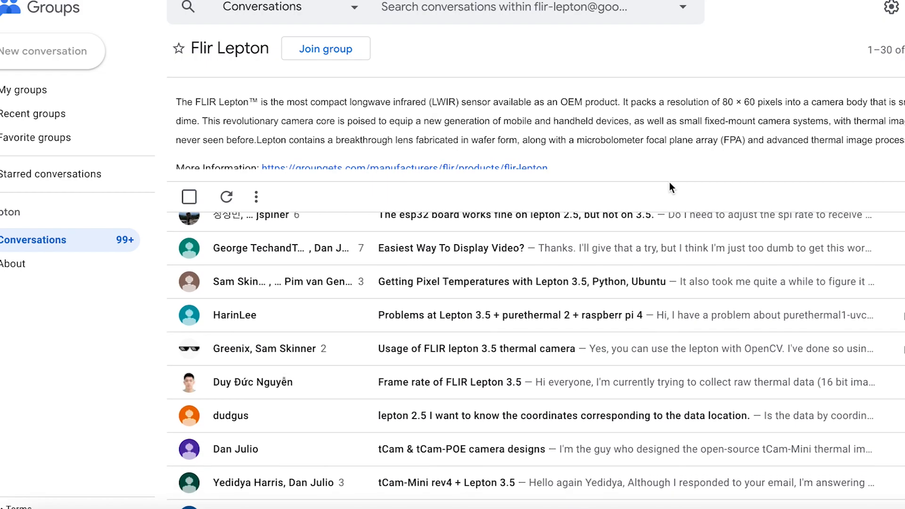